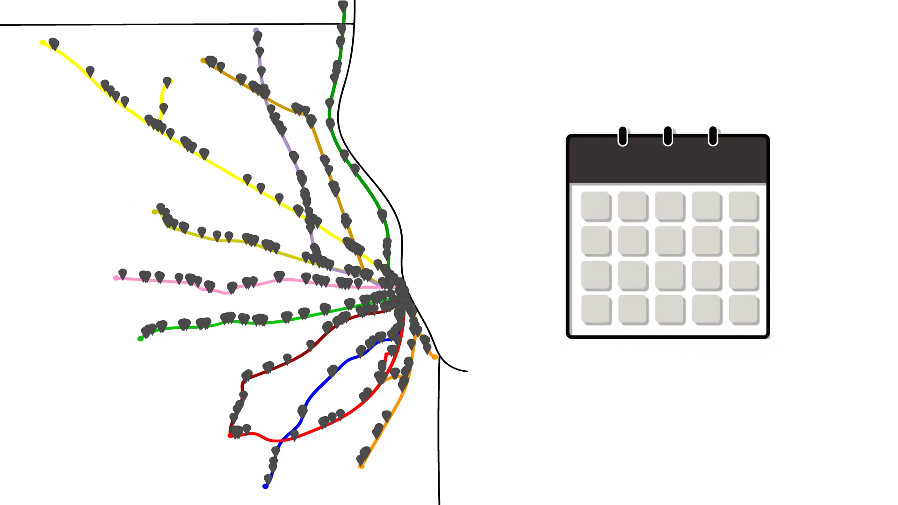
Circle the fourth day in the calendar's second row with a red ellipse
{"action": "left_click", "coordinate": [709, 245]}
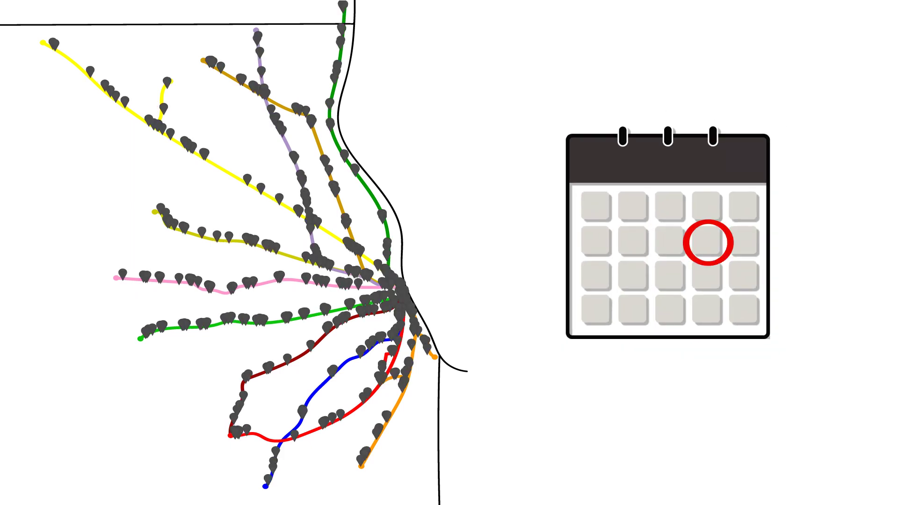